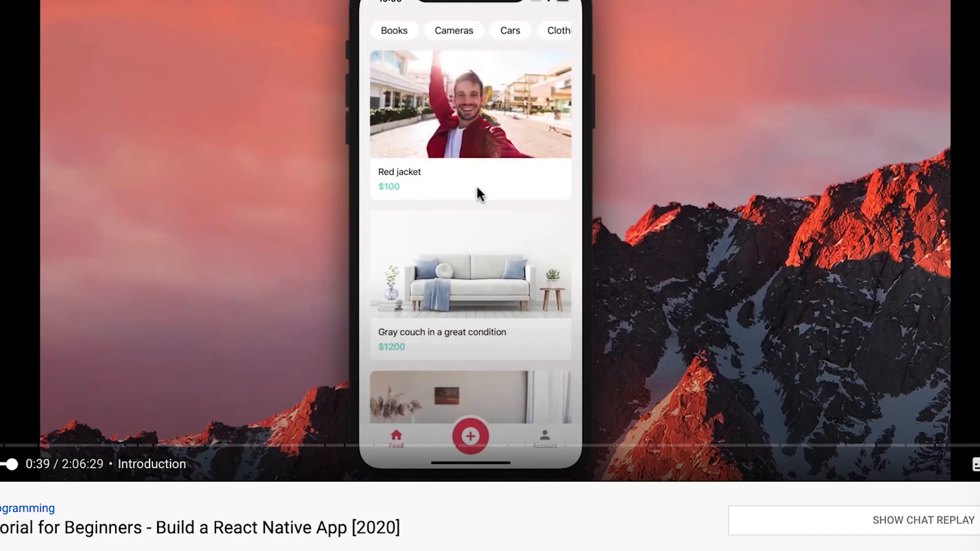
Step: Let the tutorial play to 0:52, showing the Red jacket detail screen with seller contact and map
click(471, 107)
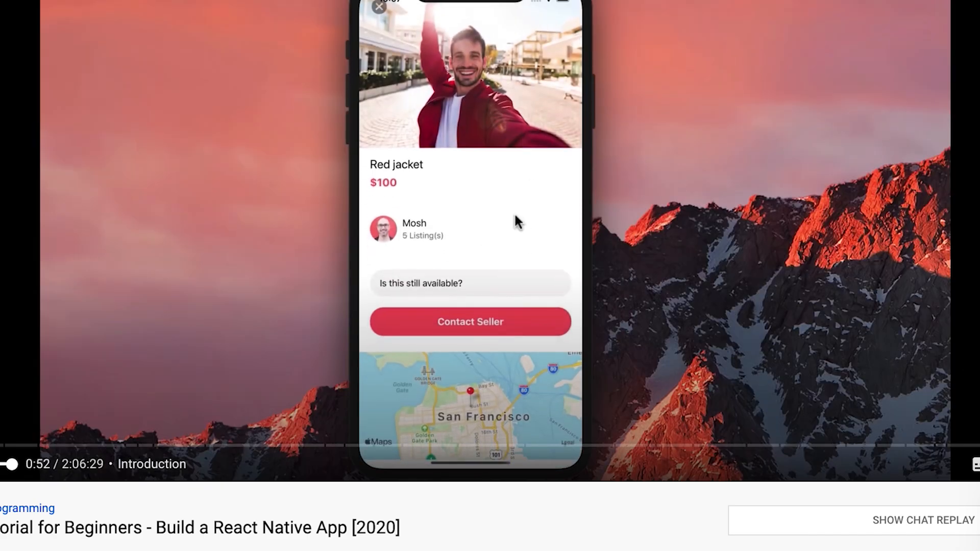